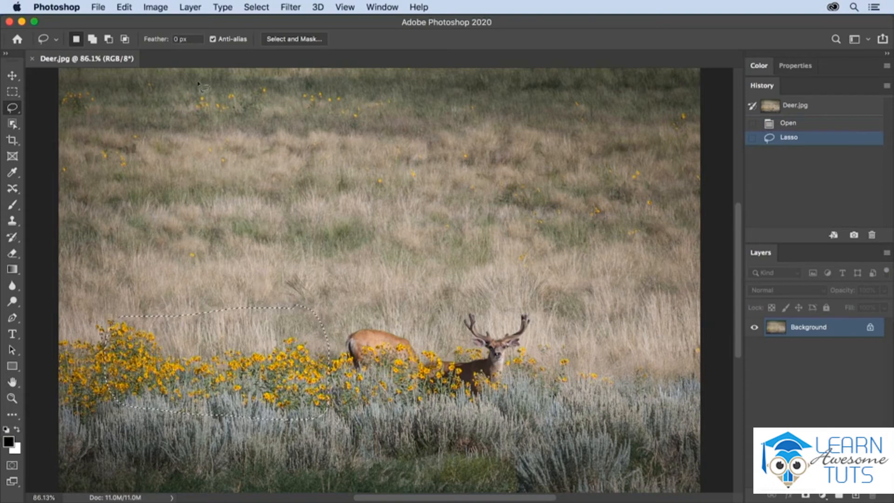
- Copy the lassoed yellow flower patch onto a new Layer 1 via Layer > New > Layer Via Copy
left_click(190, 7)
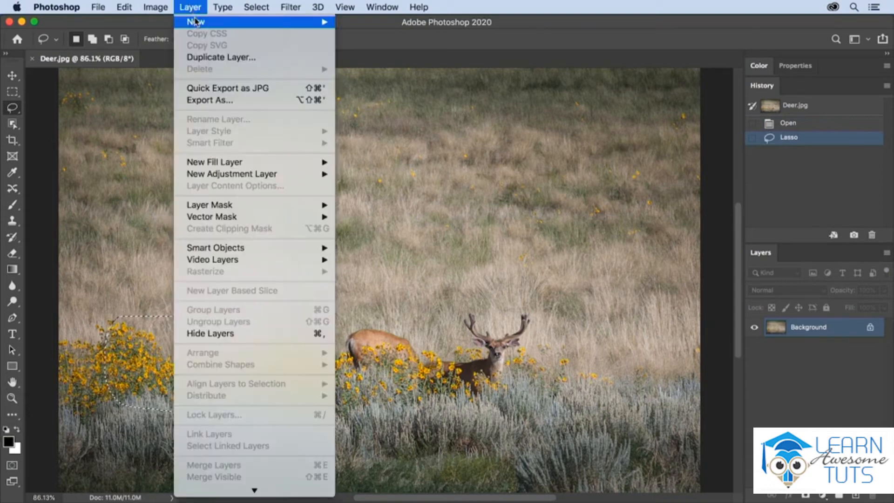
mouse_move(195, 21)
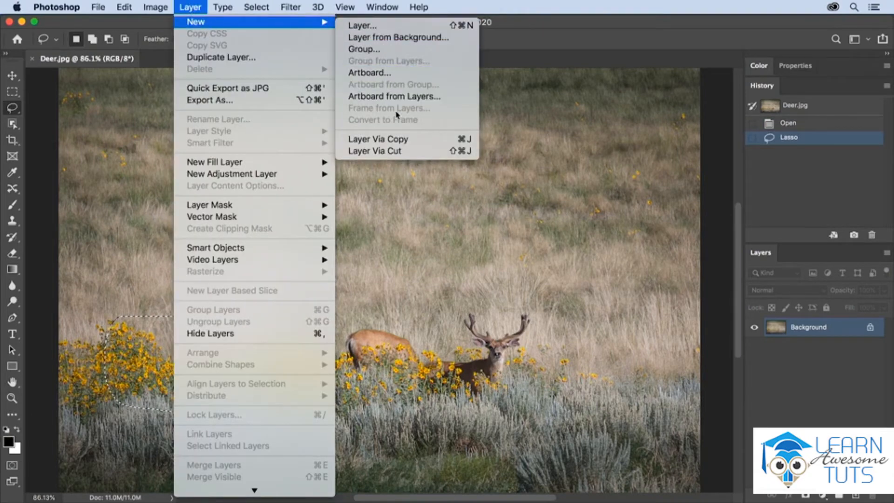
left_click(378, 139)
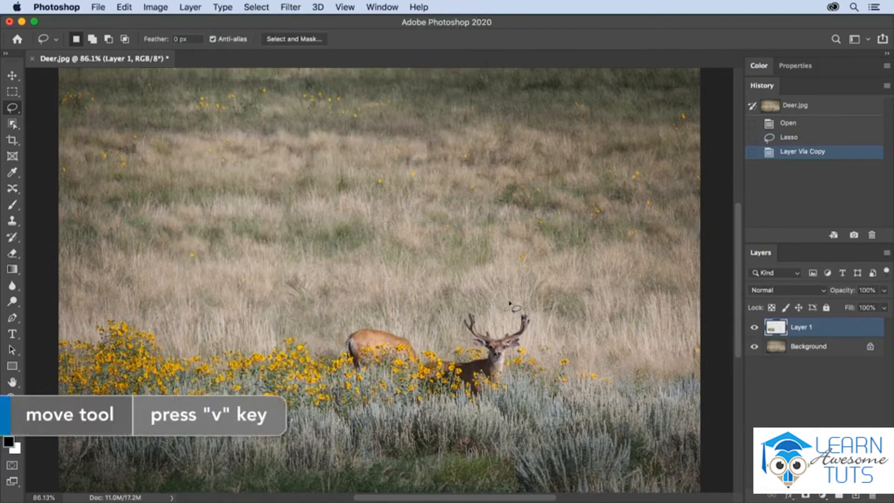
- Move Layer 1's flowers over the second deer and give it a fully concealing black mask
key("v")
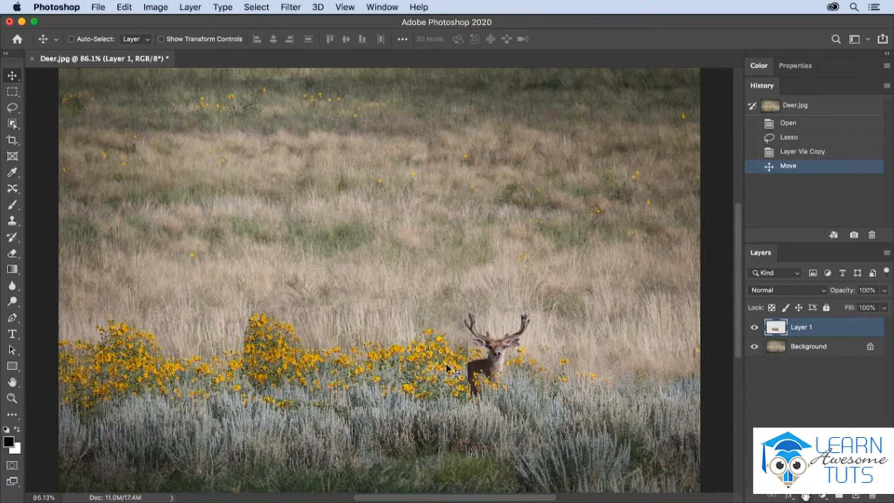
left_click(795, 272)
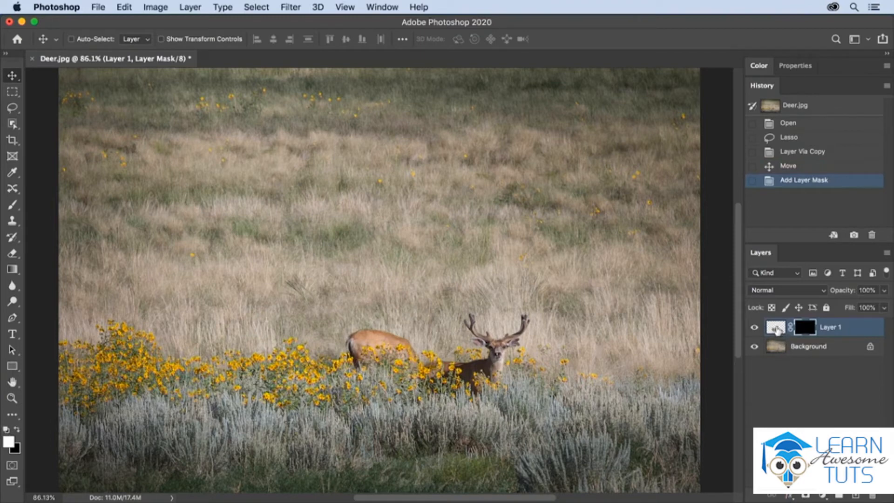
- Paint white on Layer 1's mask with the brush to reveal flowers over the grazing deer
key("b")
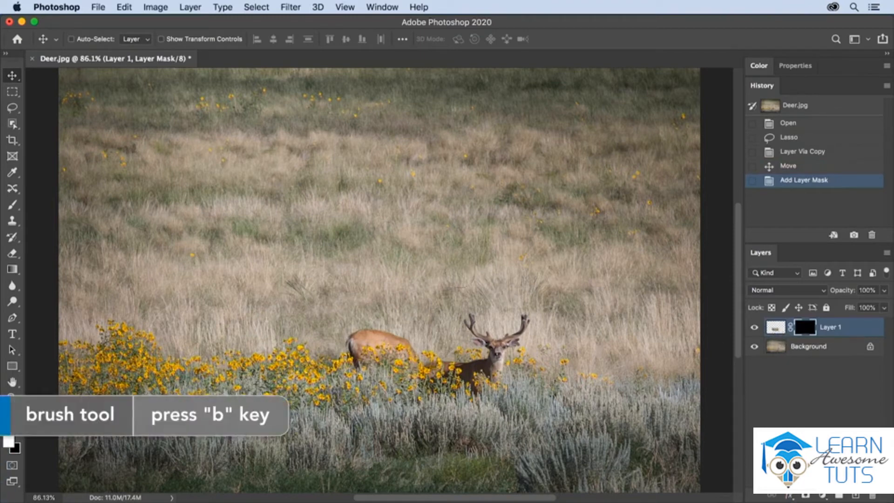
key("b")
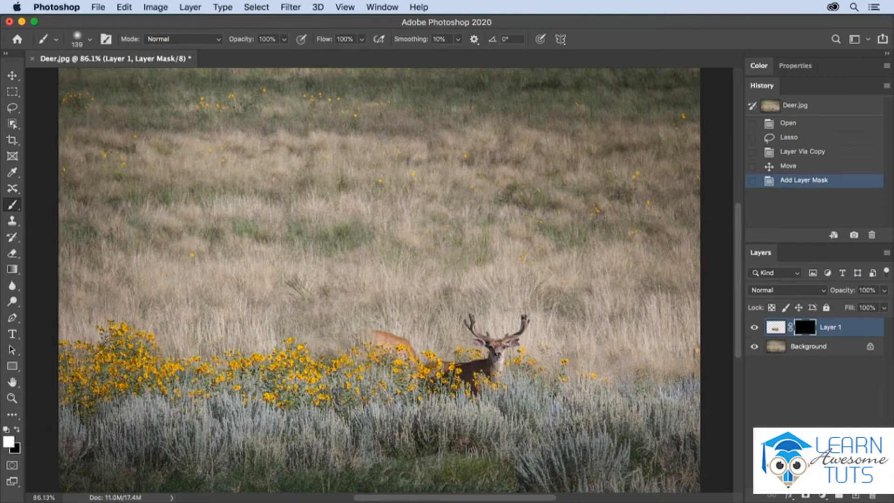
left_click(382, 343)
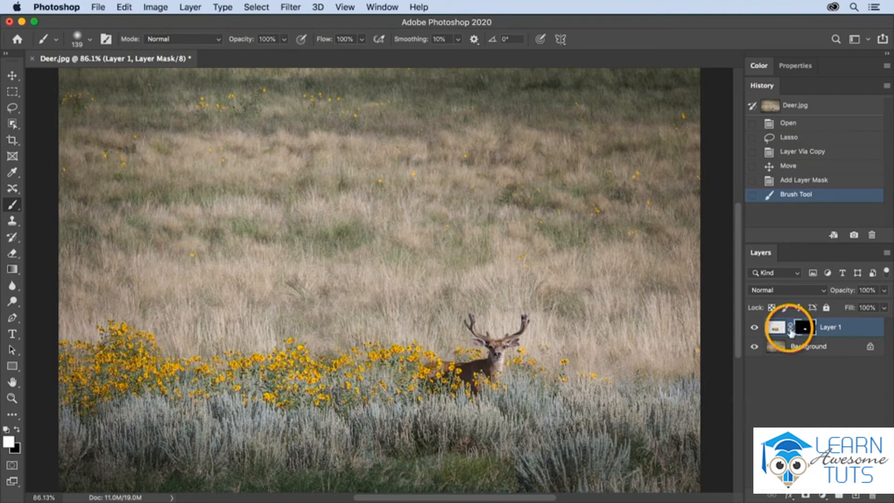
- Unlink Layer 1 from its mask, shift the flowers left, then relink the mask
left_click(790, 327)
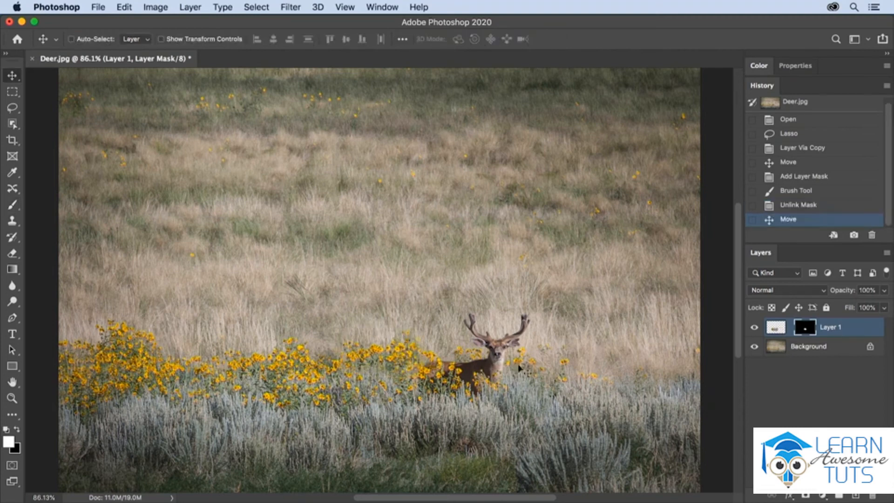
left_click_drag(519, 368, 342, 362)
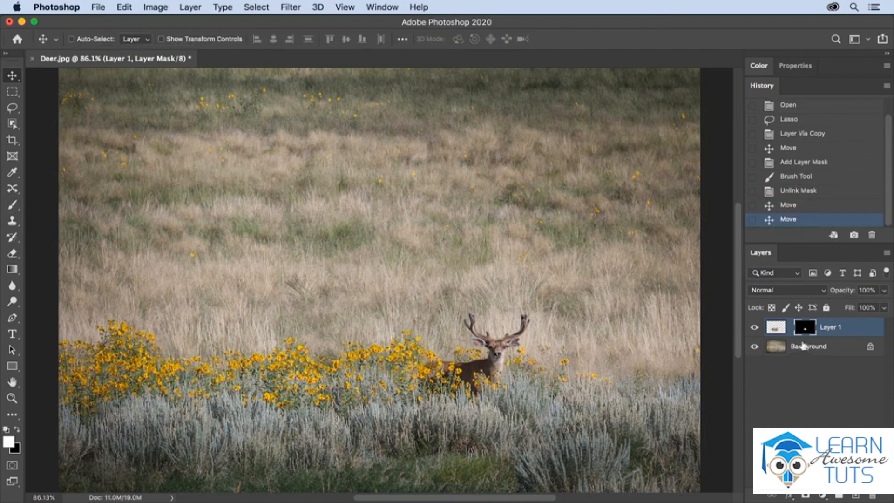
left_click(792, 327)
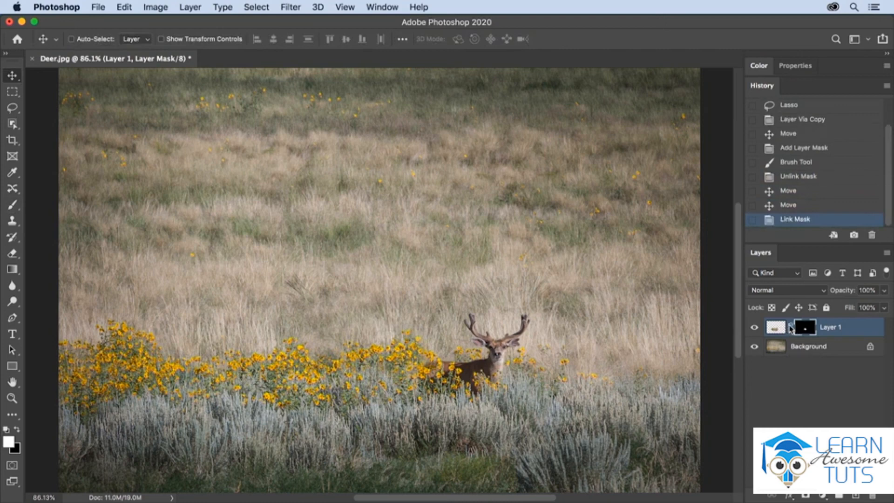